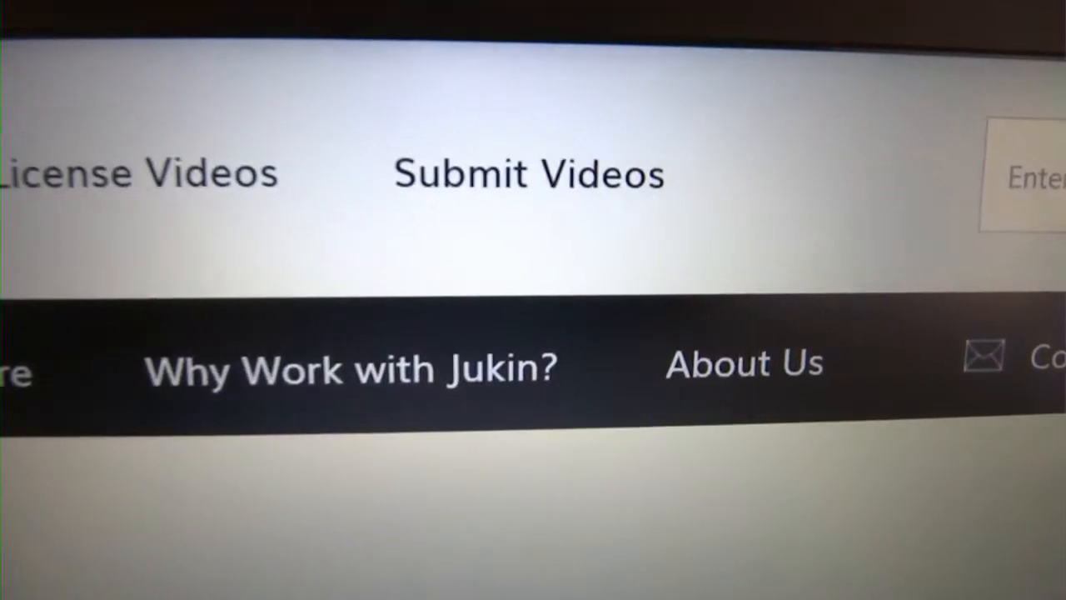
- Open the Do GOOD Jonathan YouTube channel and scroll past Uploads to The Vlog playlist
click(528, 175)
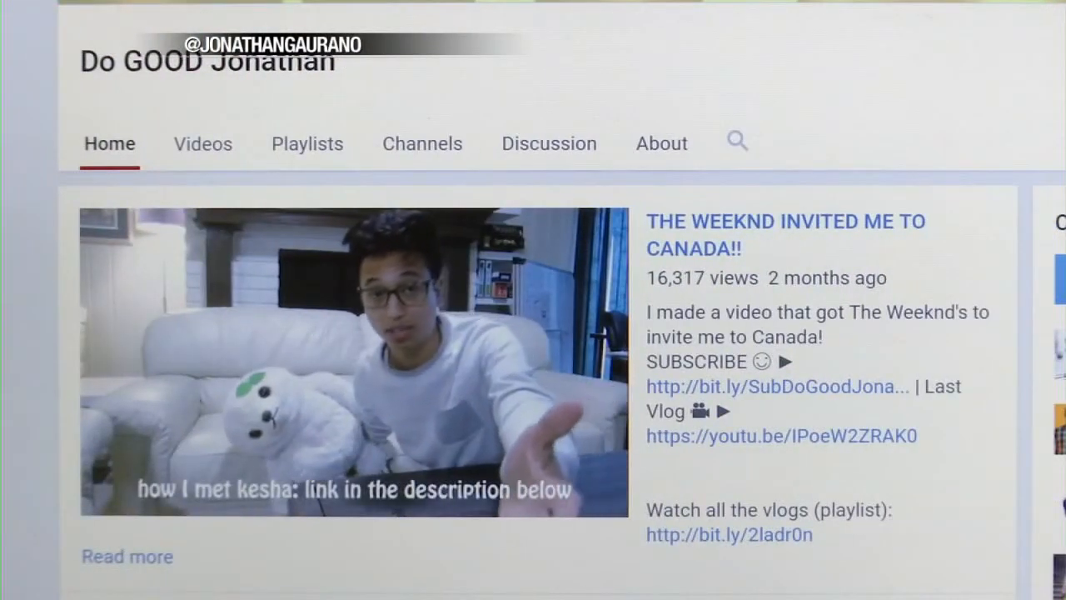
scroll(down, 3)
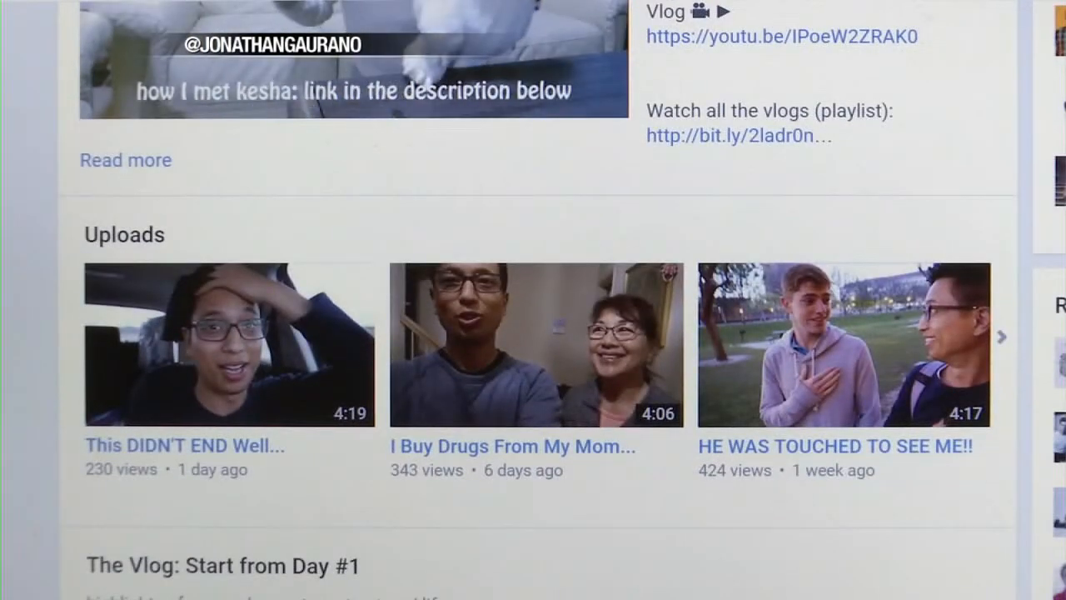
scroll(down, 3)
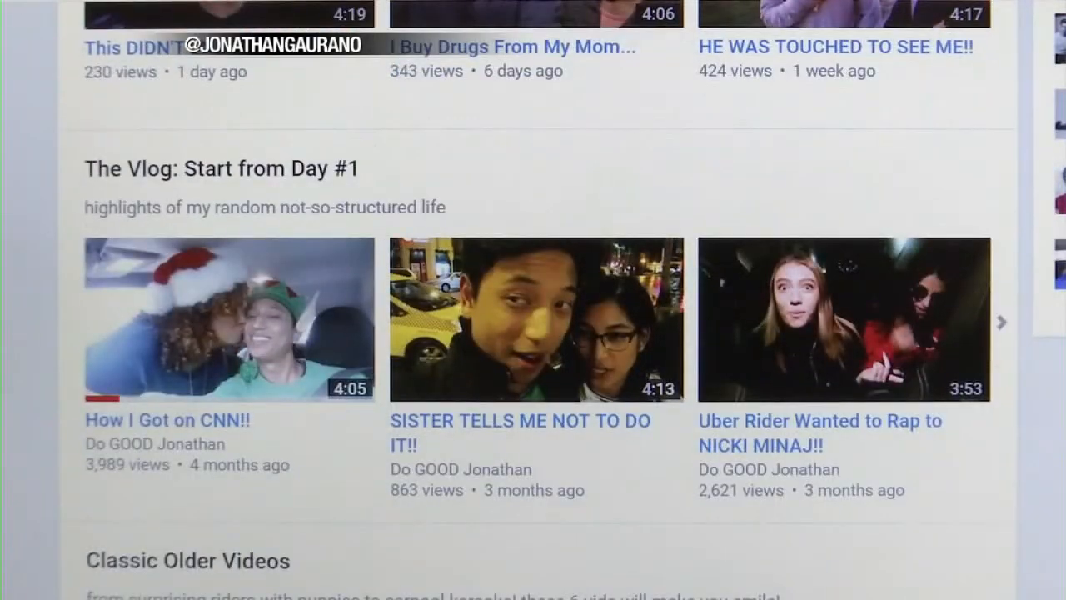